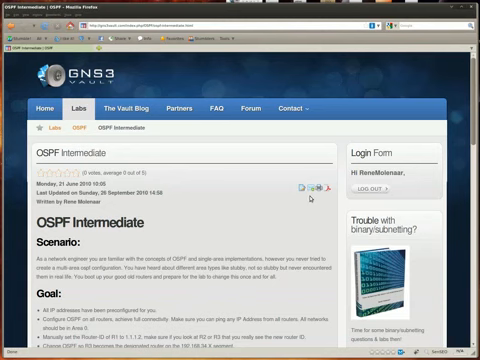
# Step: On R1, start OSPF process 1 advertising 0.0.0.0 255.255.255.255 in area 0
pyautogui.scroll(-3)
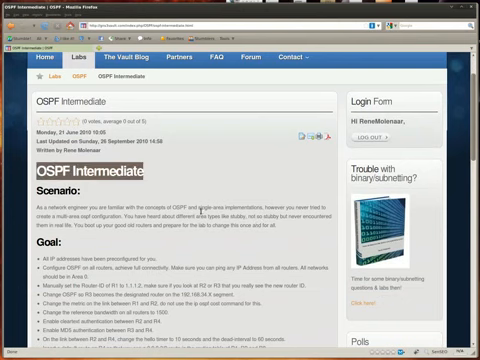
pyautogui.scroll(-3)
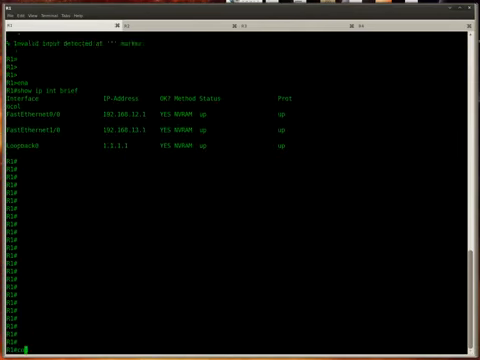
pyautogui.write('conf t')
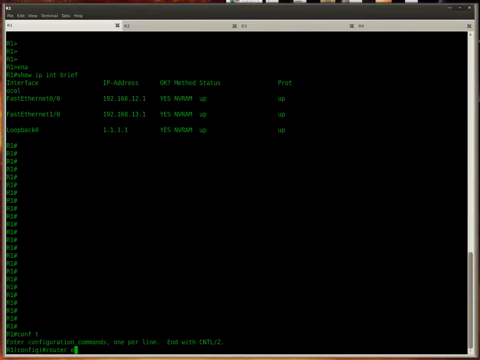
pyautogui.write('router ospf 1')
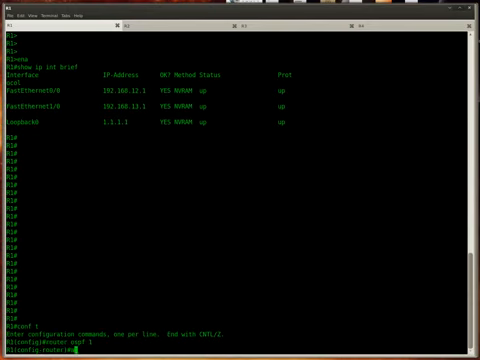
pyautogui.write('network 0.0.0.0')
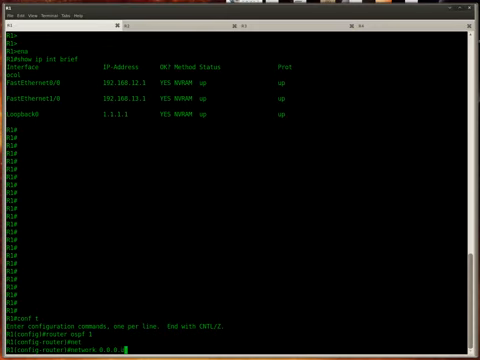
pyautogui.write('255.255.255.255')
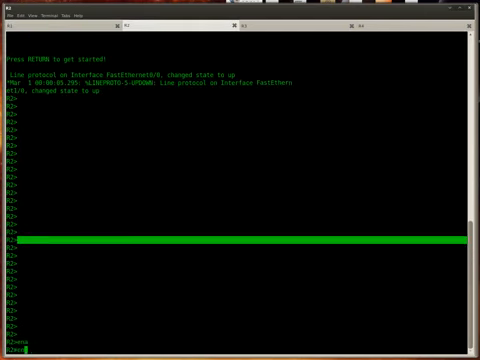
# Step: Start OSPF process 1 on R2 and R4, advertising all networks in area 0
pyautogui.write('router ospf 1')
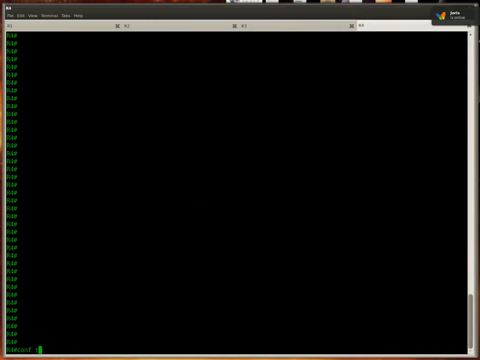
pyautogui.write('router ospf 1')
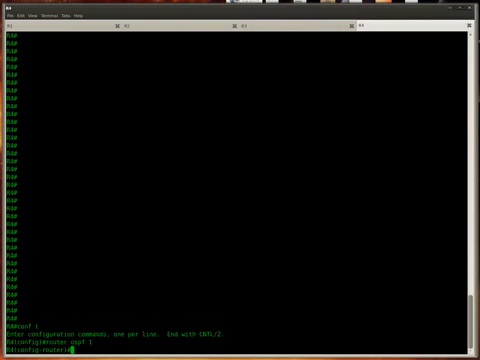
pyautogui.write('network 0.0.0.0 255.255.255.255 area 0')
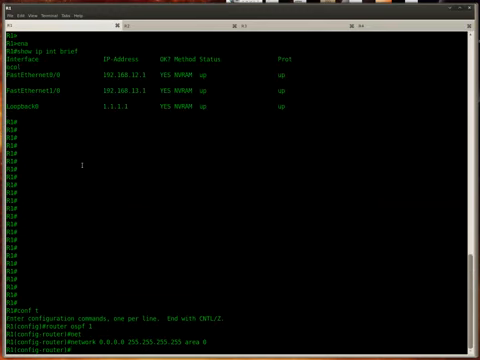
# Step: Set R1's OSPF router ID to 1.1.1.2
pyautogui.write('router')
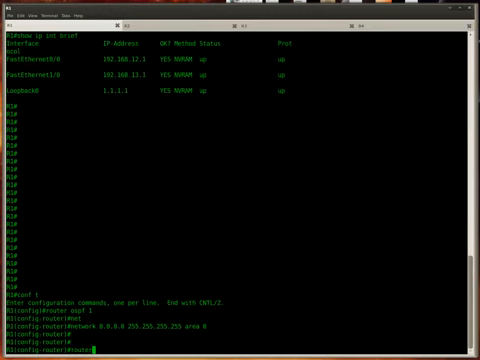
pyautogui.write('router-id 1.1.1.2')
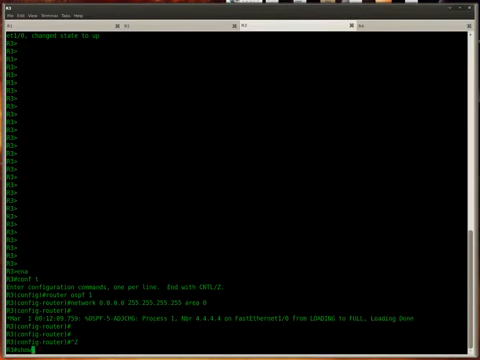
# Step: Reset all OSPF processes on R4 and confirm its neighbour adjacencies
pyautogui.write('show ip ospf neighbor')
pyautogui.write('clear ip ospf process')
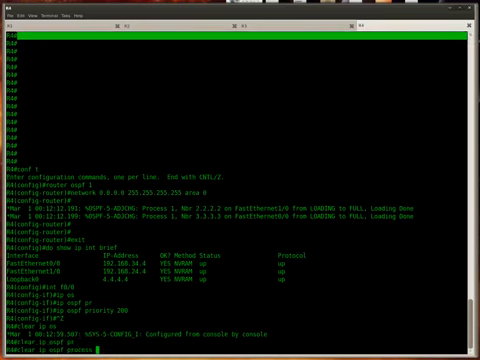
pyautogui.press('Return')
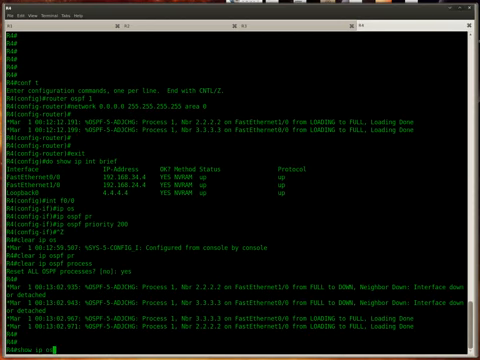
pyautogui.press('Return')
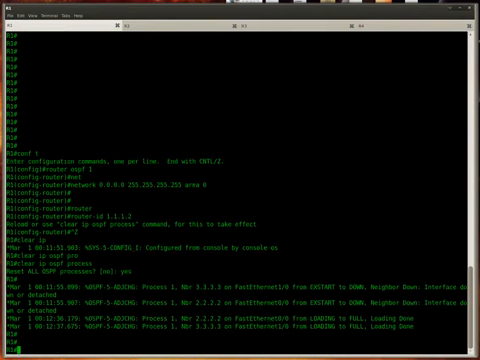
# Step: Review R1's interfaces and set FastEthernet0/0 bandwidth to 2000
pyautogui.write('show ip int brief')
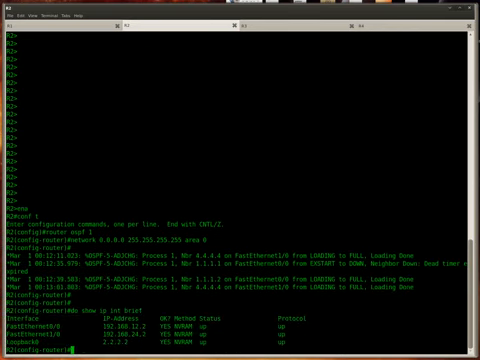
pyautogui.write('int f0/0')
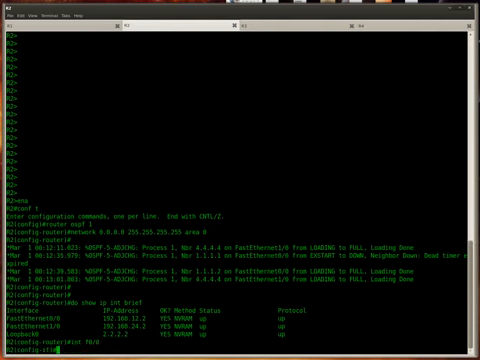
pyautogui.write('bandwidth 2000')
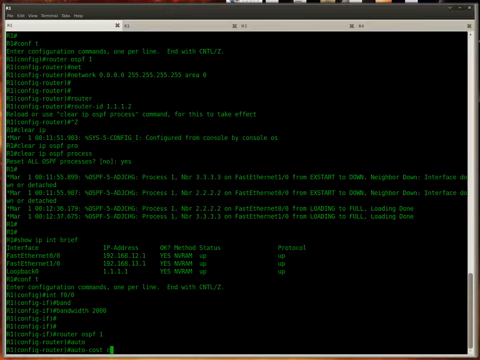
# Step: Set OSPF reference bandwidth 1500 on R4 and R2, then enter R2's FastEthernet1/0
pyautogui.write('auto-cost reference-bandwidth 1500')
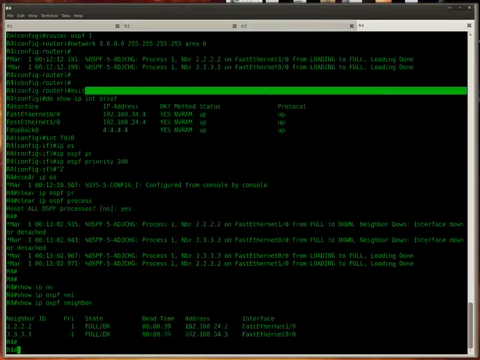
pyautogui.write('conf t')
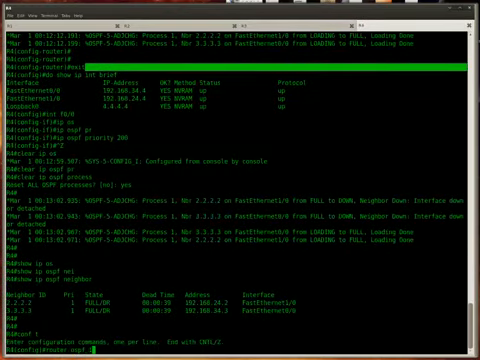
pyautogui.write('auto-cost reference-bandwidth 1500')
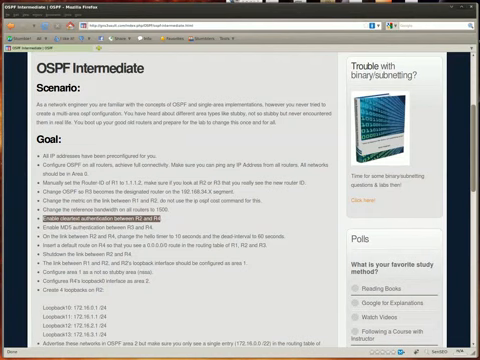
pyautogui.press('alt+Tab')
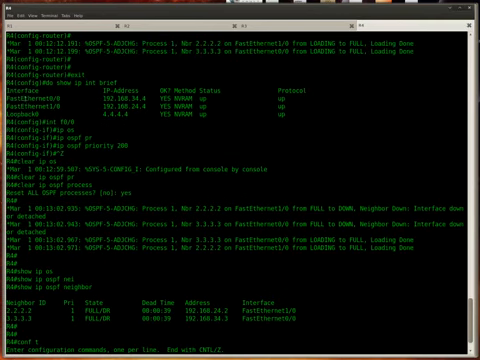
pyautogui.write('auto-cost reference-bandwidth 1500')
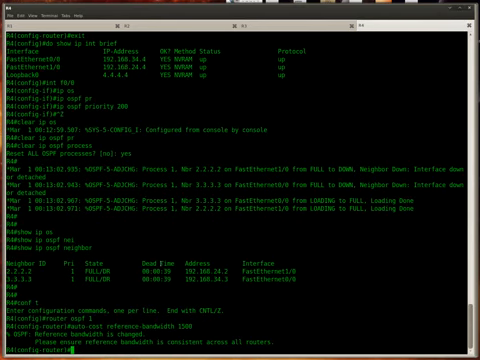
pyautogui.write('int f1/0')
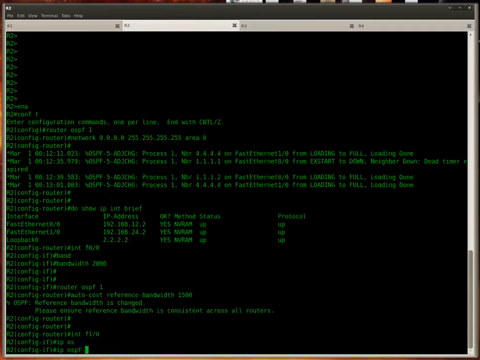
# Step: Enable OSPF authentication on R2 and R4 FastEthernet1/0, checking neighbours and interfaces
pyautogui.write('ip ospf authentication')
pyautogui.write('do show')
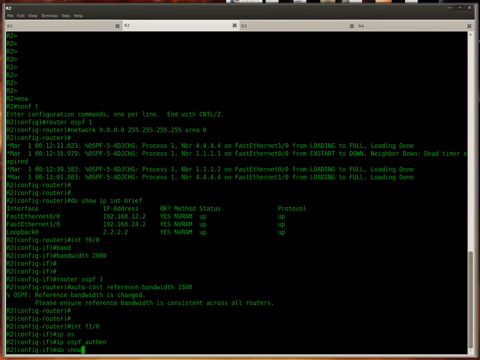
pyautogui.press('Return')
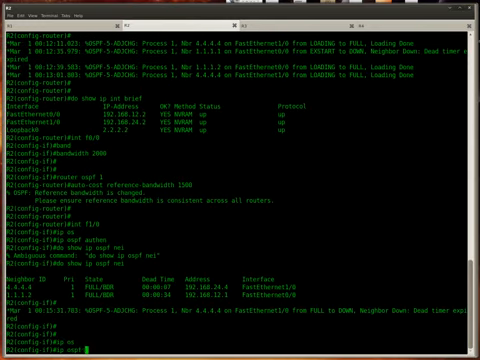
pyautogui.write('ip ospf authentication')
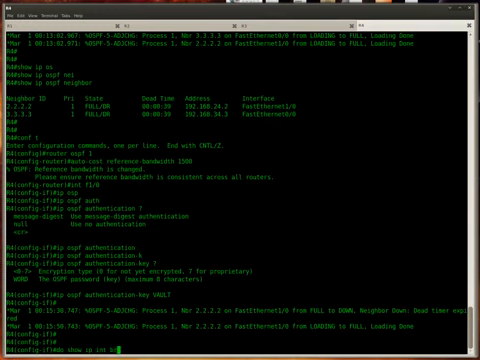
pyautogui.press('Enter')
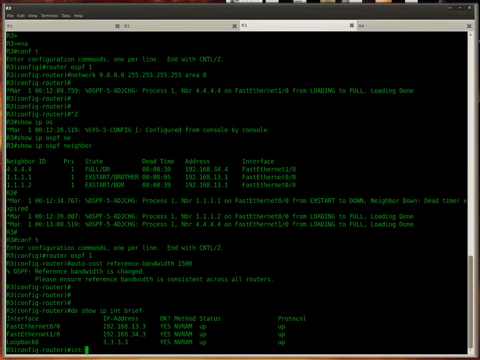
# Step: Add key VAULT on R2's FastEthernet1/0 and verify the 4.4.4.4 adjacency
pyautogui.write('f1/0')
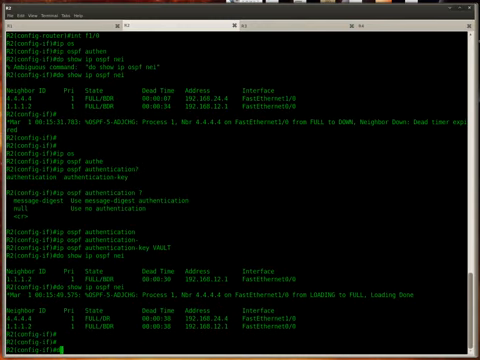
pyautogui.write('show ip int brief')
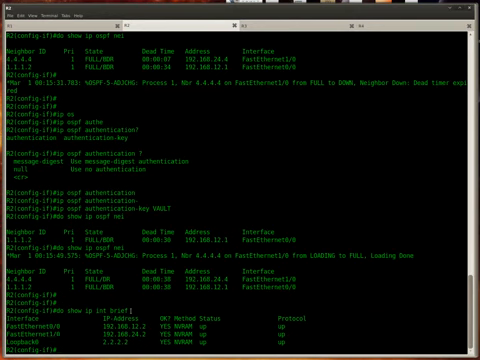
# Step: Set hello 10 and dead 60 on R4's FastEthernet1/0, then check interfaces
pyautogui.write('int f1/0')
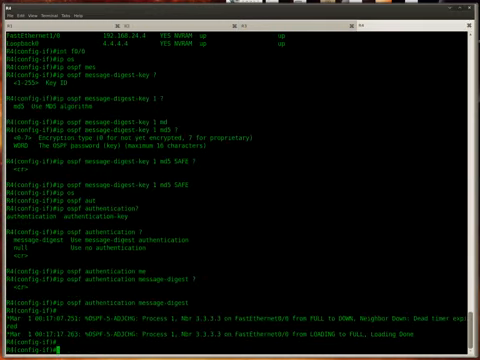
pyautogui.write('do show ip int brief')
pyautogui.write('red')
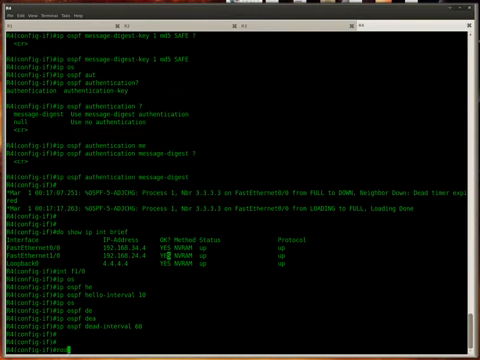
# Step: Apply hello 10 and dead 60 timers to R2's FastEthernet1/0, then check routes
pyautogui.write('router ospf 1')
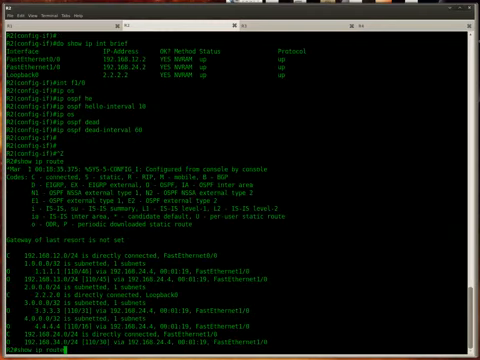
pyautogui.press('Return')
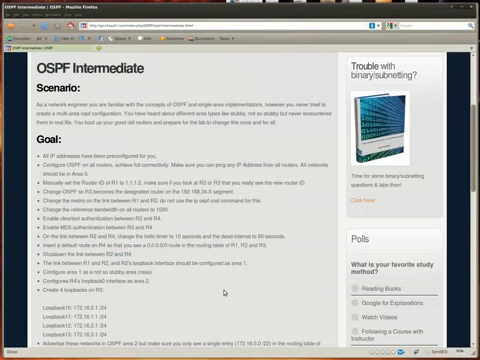
# Step: Scroll through the lab Goal list in Firefox
pyautogui.scroll(-3)
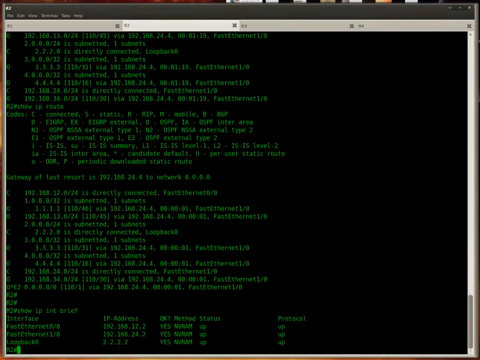
# Step: In R2's OSPF process 1, replace the 0.0.0.0 255.255.255.255 area 0 network with area 1
pyautogui.write('router ospf 1')
pyautogui.write('network 0.0.0.0 255.255.255.255')
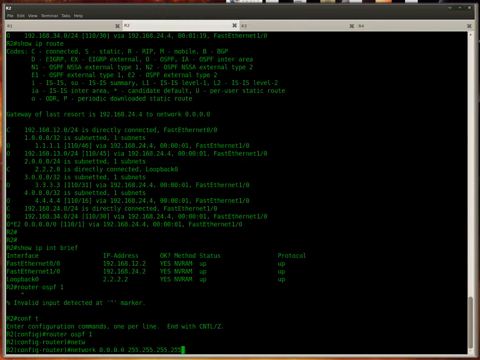
pyautogui.write('area 0')
pyautogui.write('network 0.0.0.0 255.255.255.255 area 1')
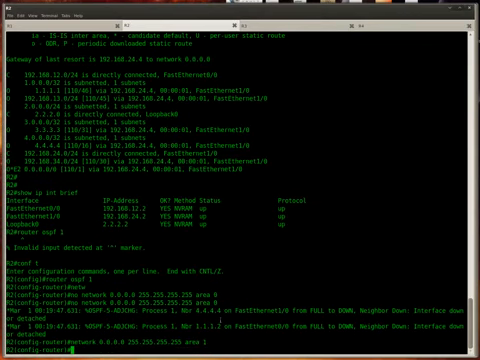
pyautogui.press('Return')
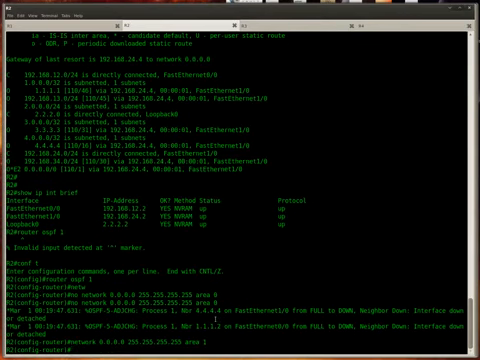